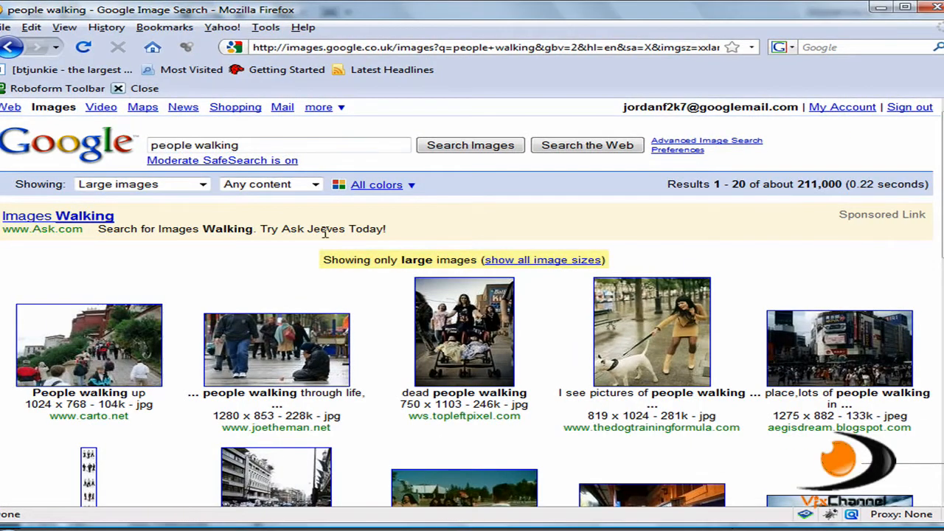
Apply Filter > Sharpen > Sharpen to the Background copy portrait layer
scroll("down", 3)
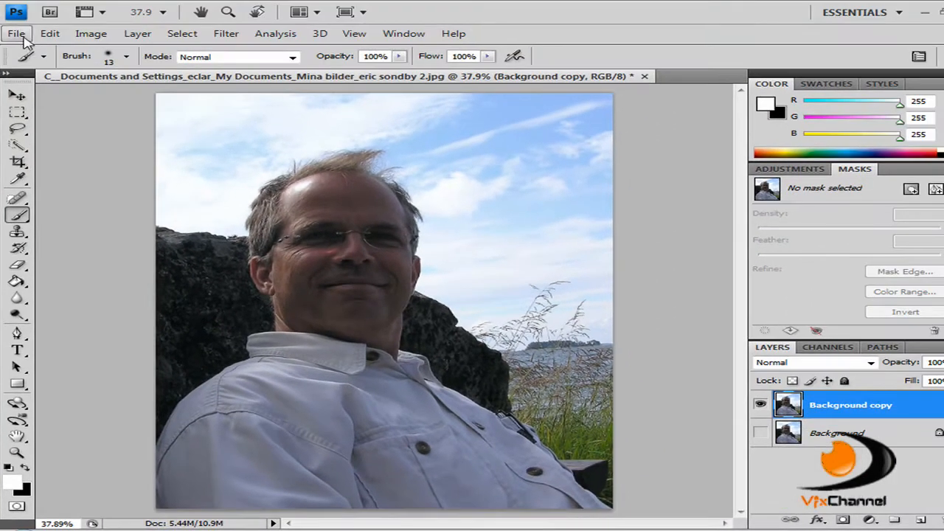
left_click(16, 32)
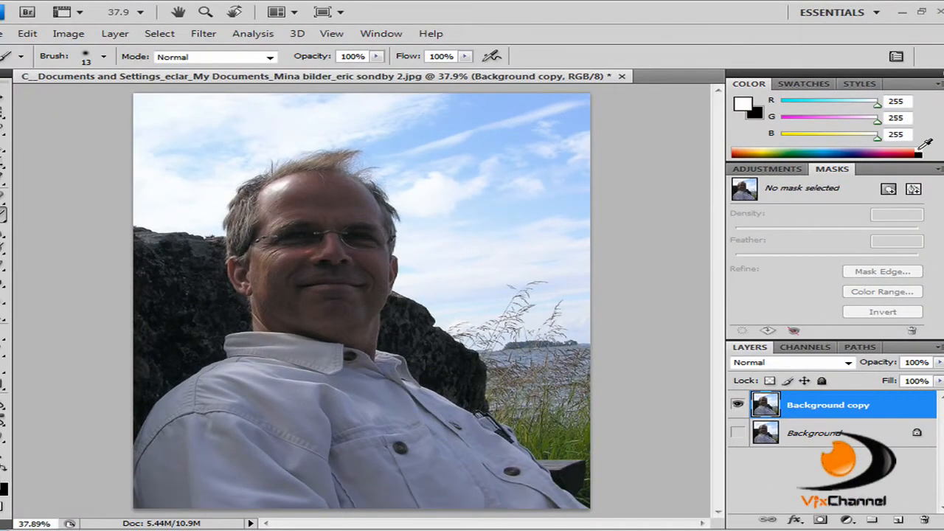
left_click(937, 151)
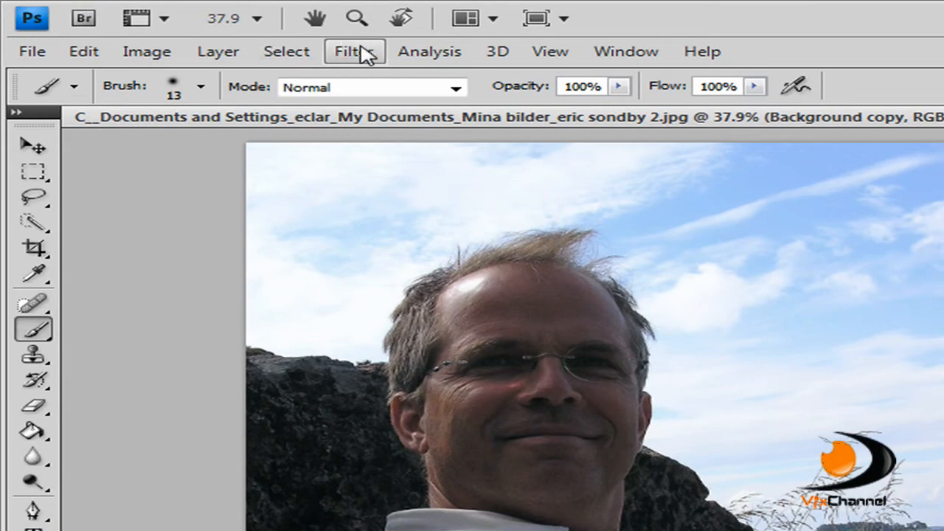
mouse_move(361, 59)
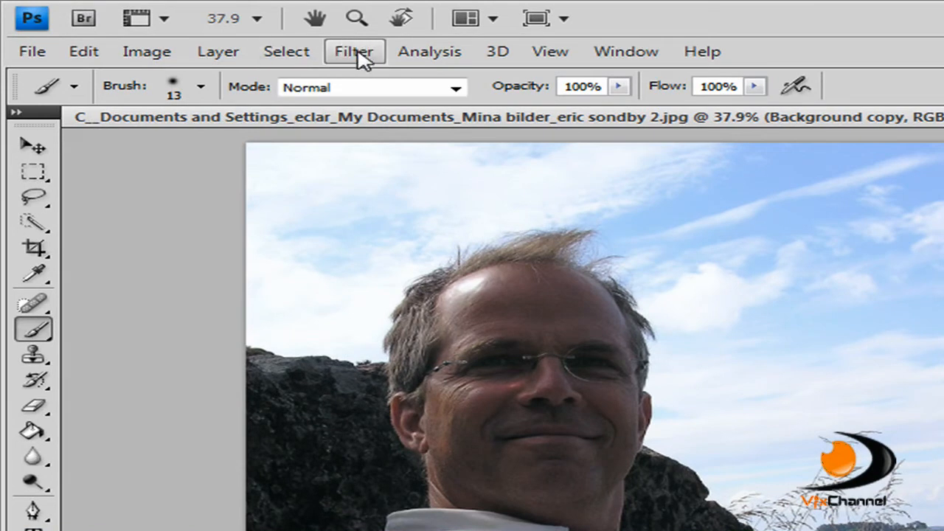
left_click(354, 50)
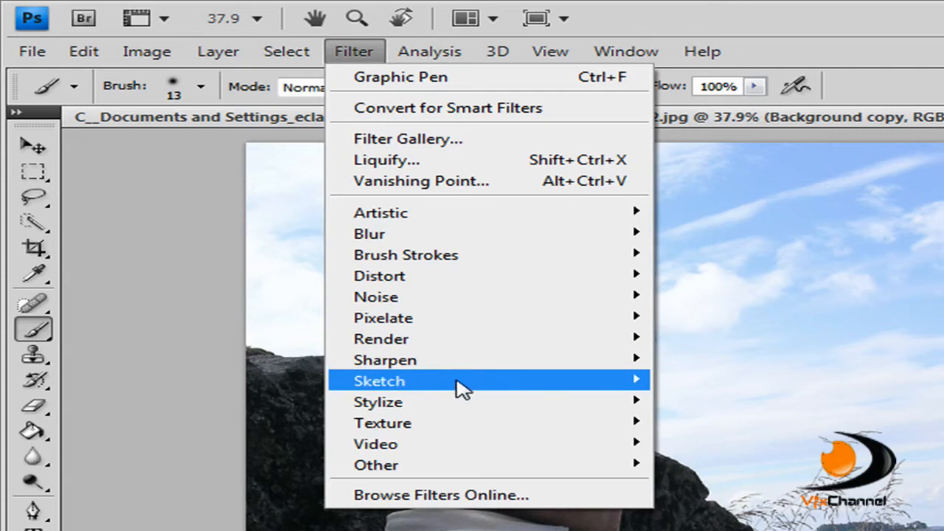
mouse_move(385, 360)
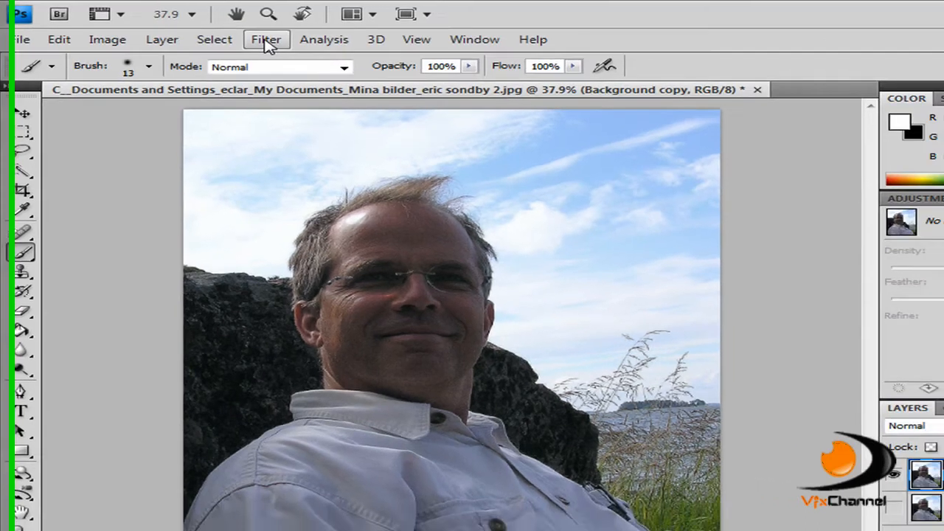
Bring up the Photocopy sketch filter in the Filter Gallery with the portrait previewed
left_click(265, 38)
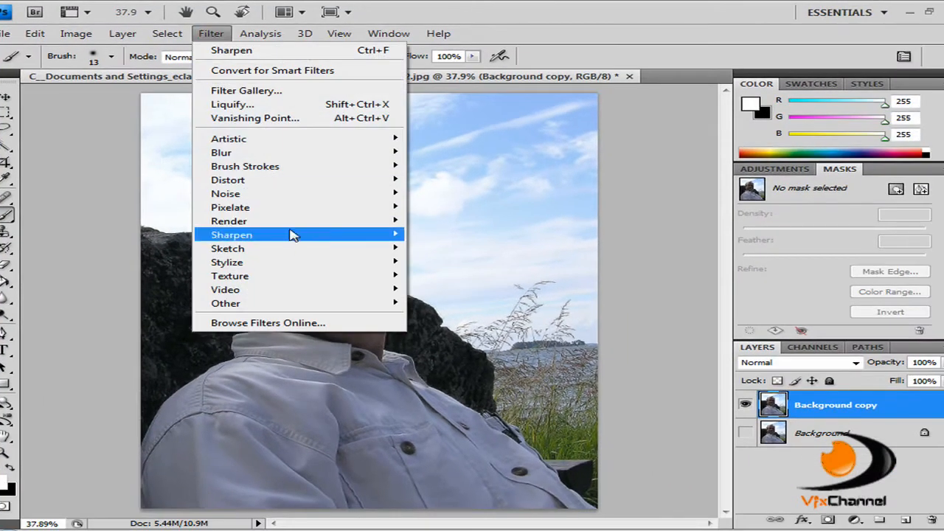
mouse_move(295, 263)
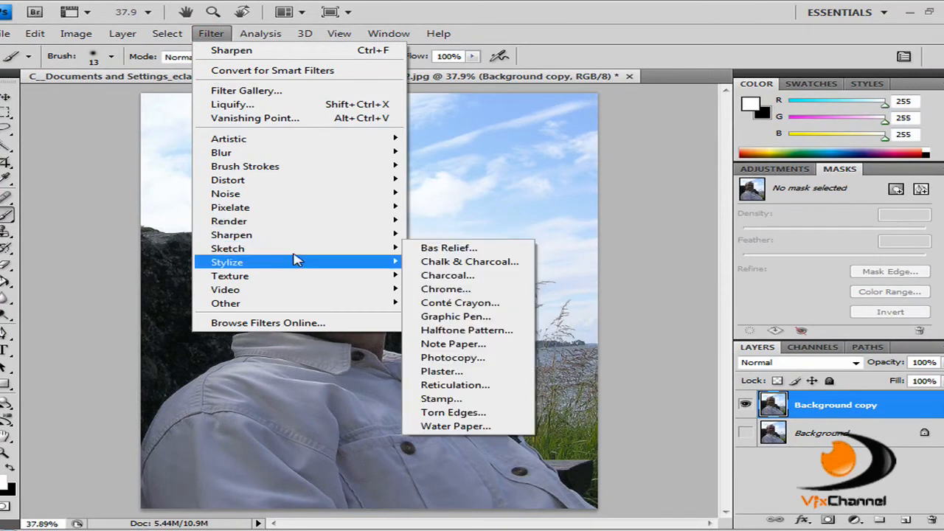
mouse_move(464, 331)
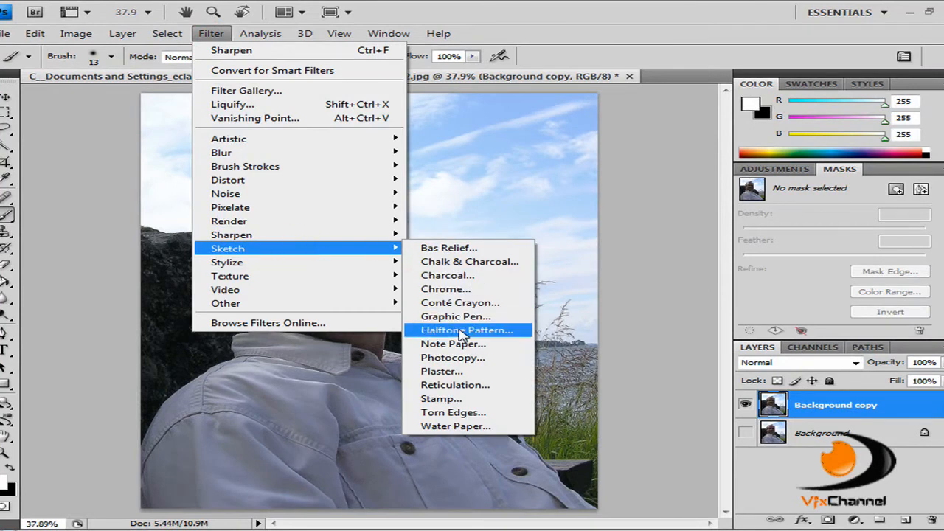
left_click(453, 357)
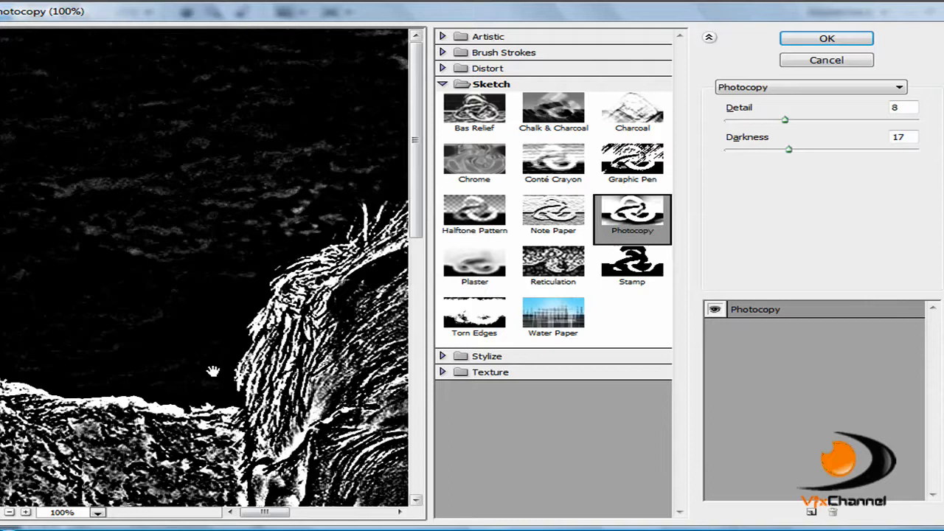
Zoom the preview out, set Photocopy Detail 14 and Darkness 16, and apply it
left_click(9, 512)
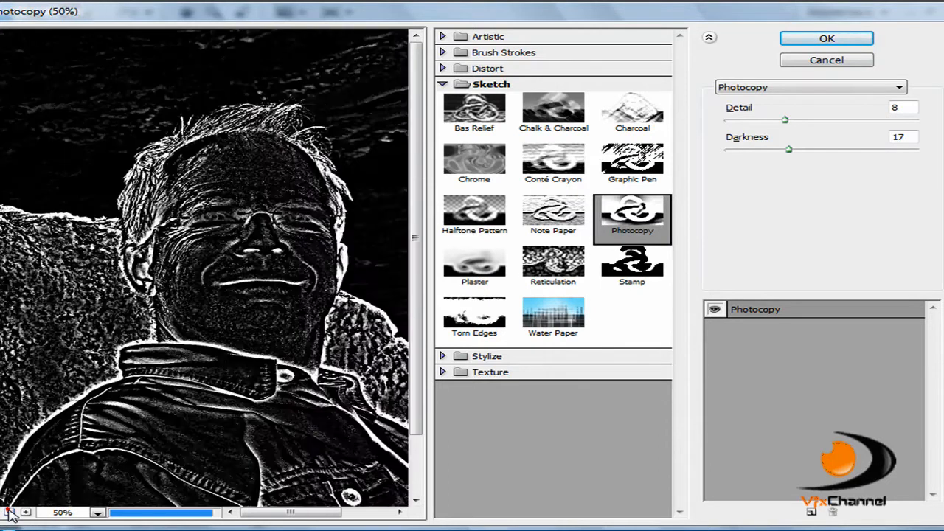
left_click(9, 512)
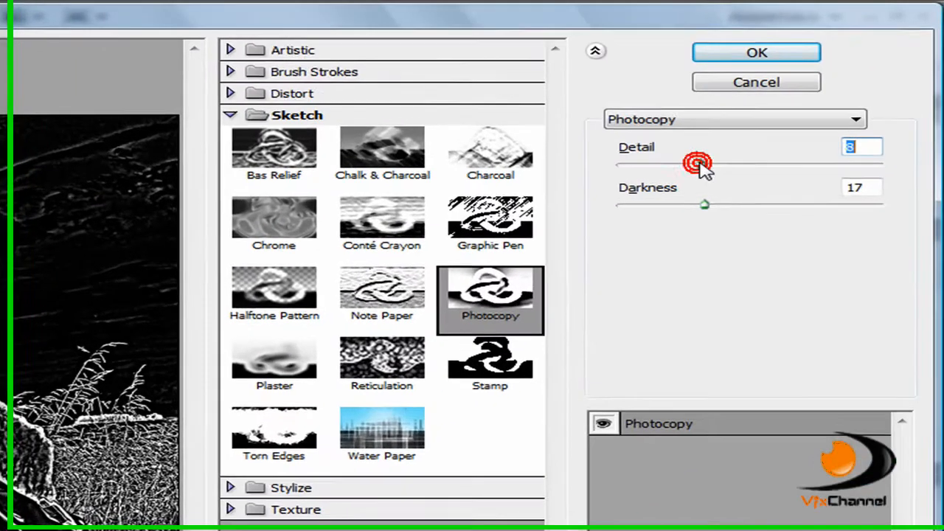
left_click_drag(696, 162, 731, 165)
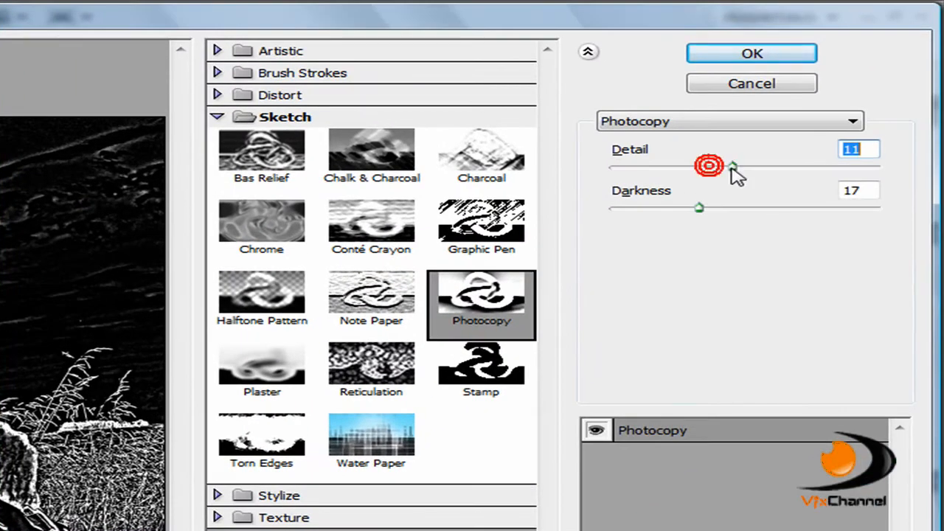
left_click_drag(735, 165, 716, 166)
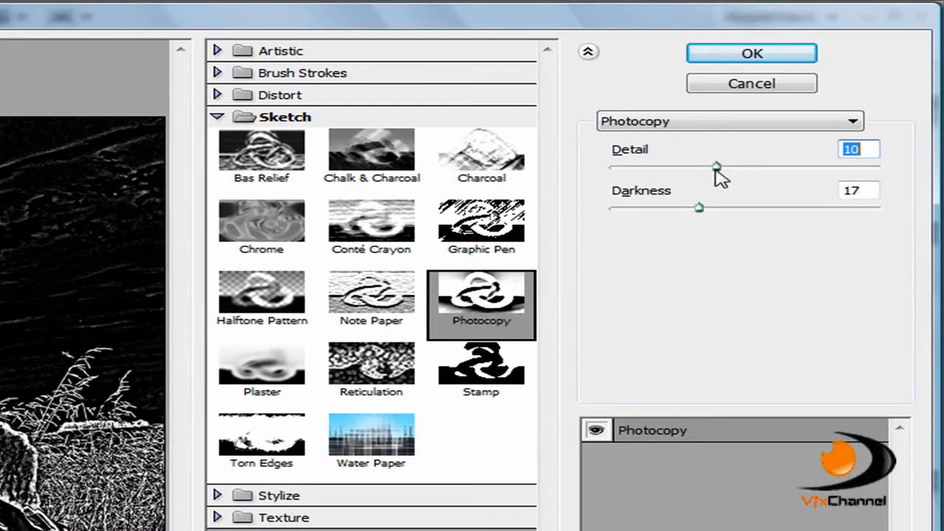
left_click_drag(716, 168, 767, 168)
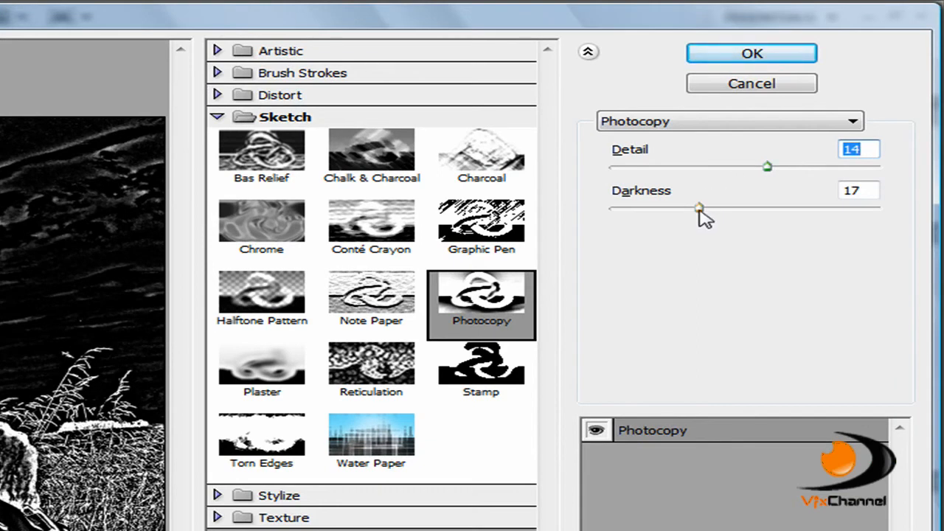
left_click_drag(699, 208, 685, 208)
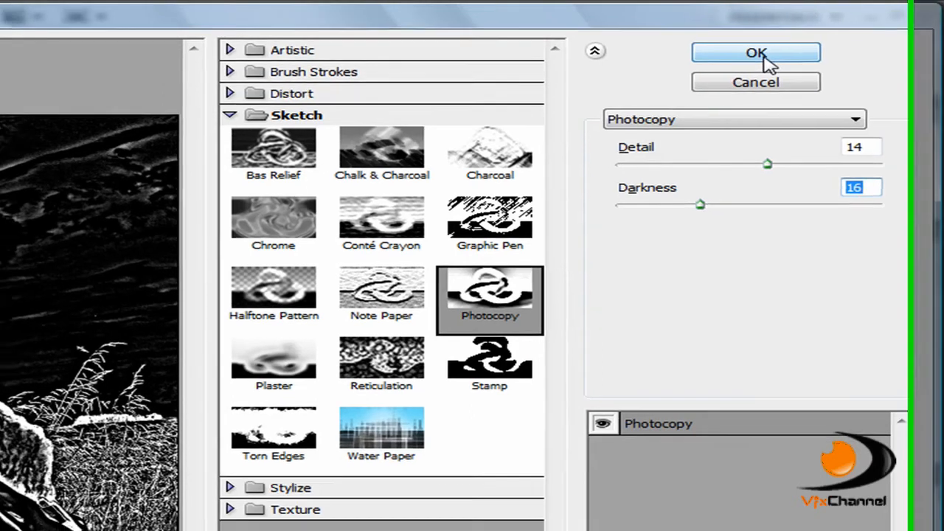
left_click(755, 52)
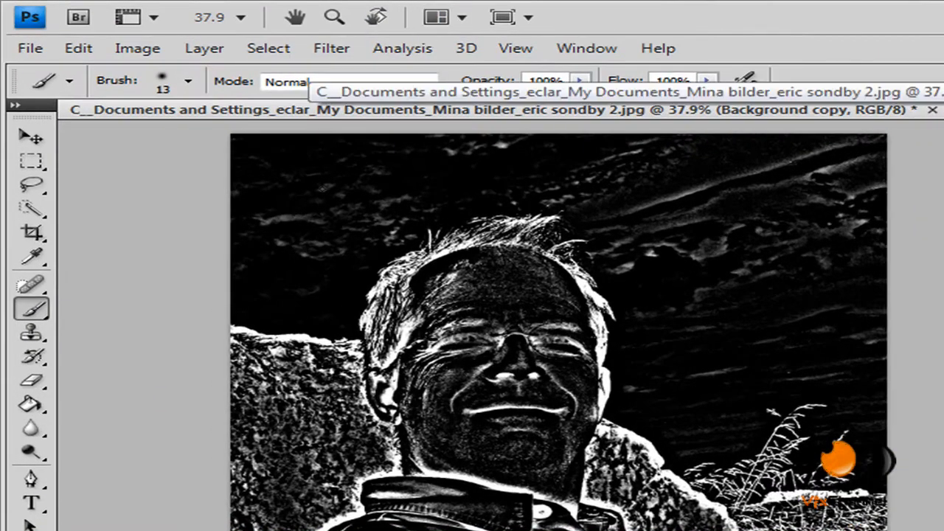
Reopen the Filter > Sketch list for the photocopied layer
left_click(212, 32)
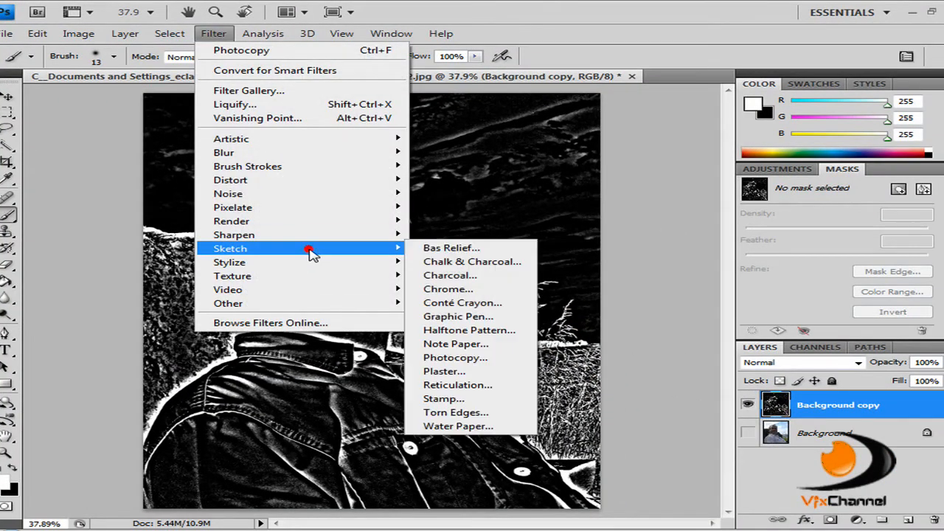
mouse_move(457, 316)
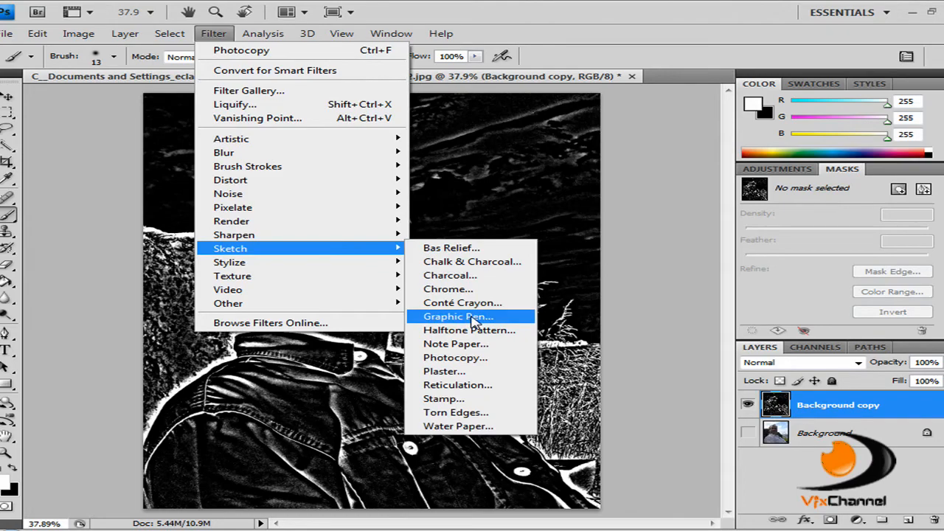
Start Graphic Pen and set Stroke Length 6 and Light/Dark Balance 60 in the preview
left_click(457, 316)
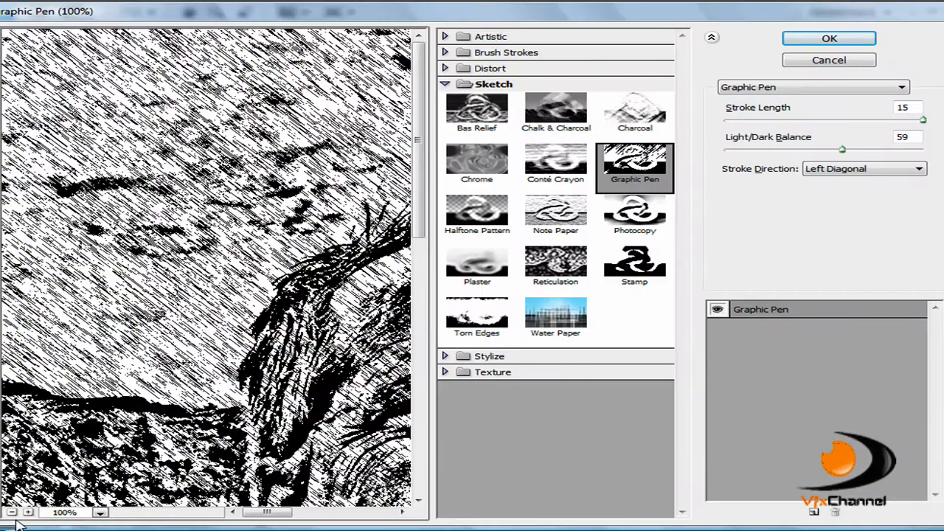
left_click(12, 511)
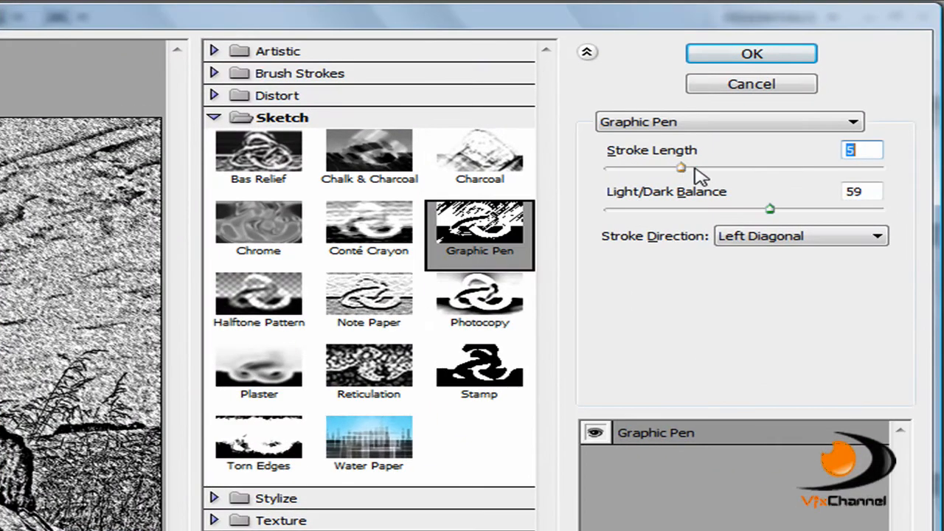
left_click_drag(680, 168, 743, 169)
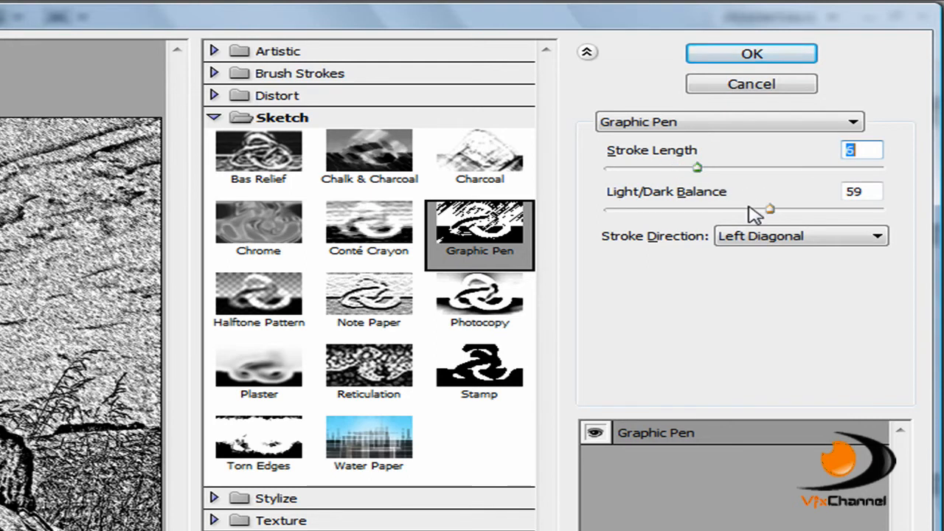
left_click_drag(770, 210, 750, 209)
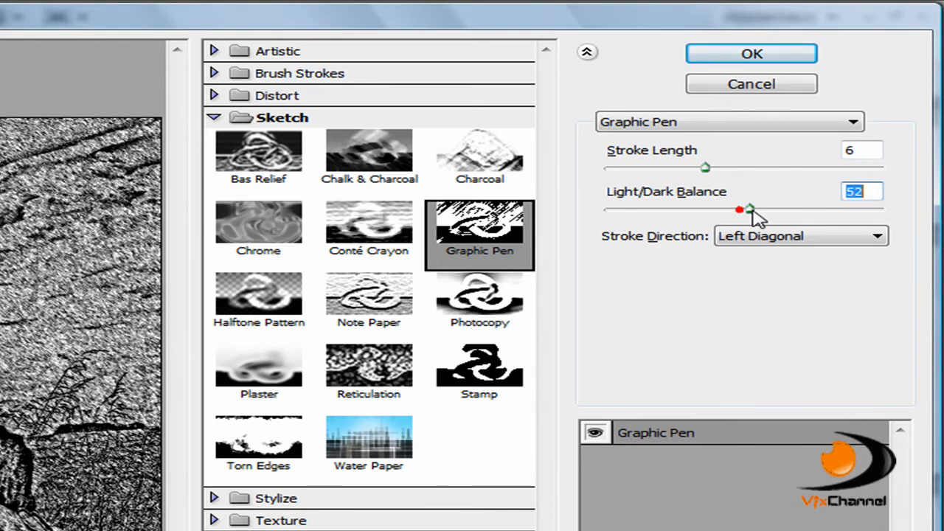
left_click_drag(741, 209, 755, 209)
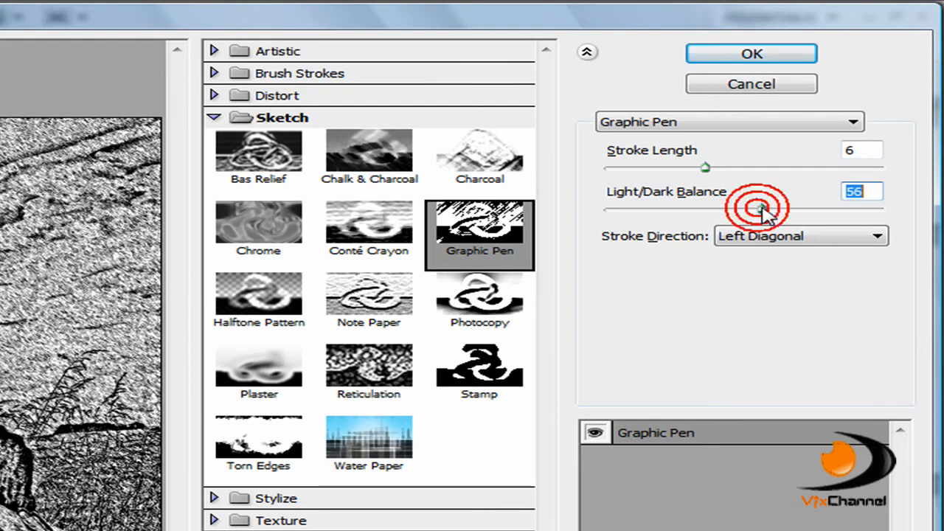
left_click_drag(758, 210, 773, 209)
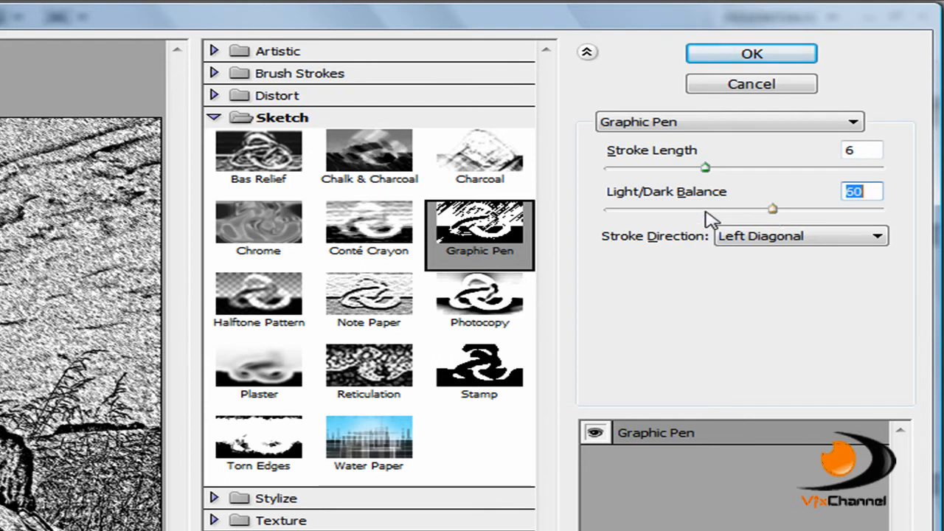
Set Stroke Direction to Right Diagonal and apply Graphic Pen to the portrait
left_click(800, 236)
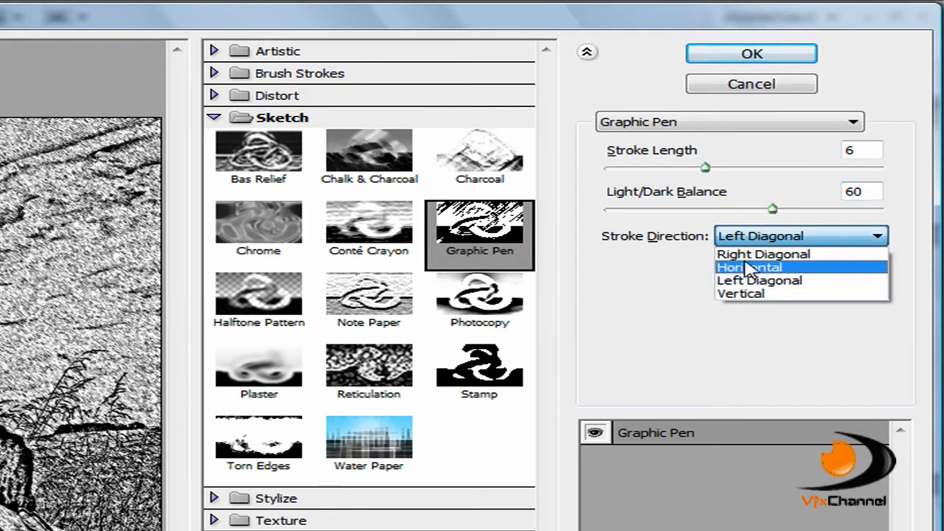
left_click(763, 253)
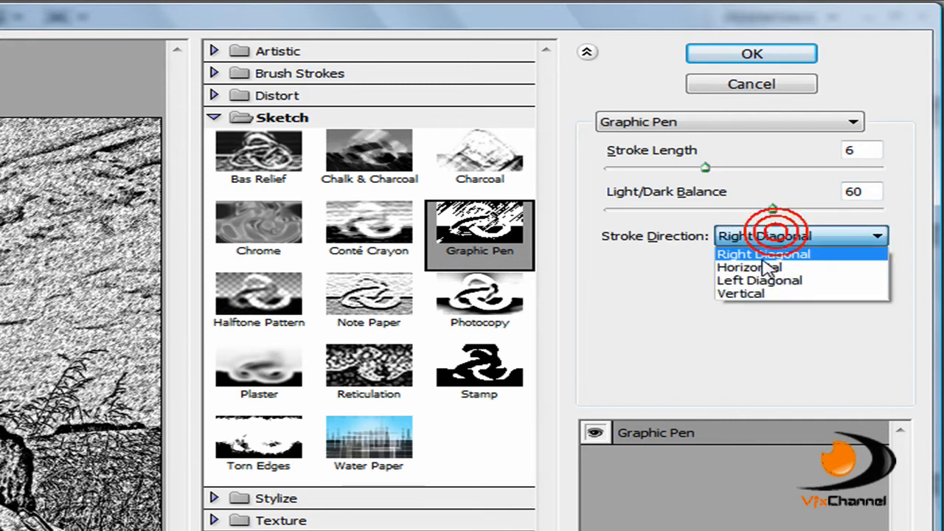
left_click(749, 267)
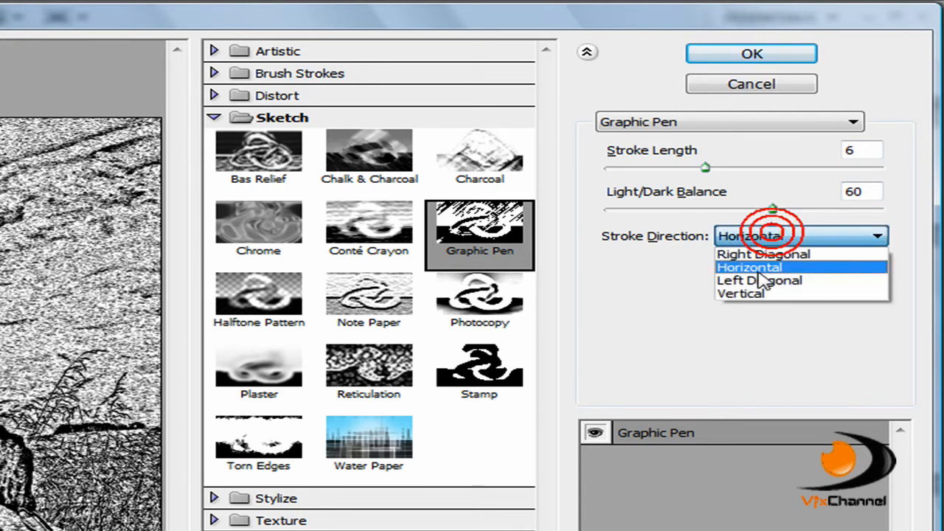
left_click(758, 280)
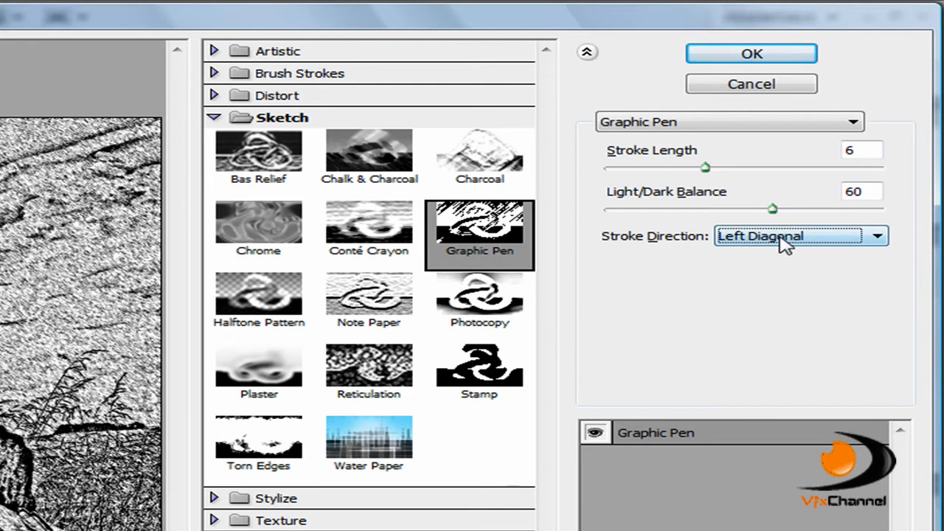
left_click(800, 236)
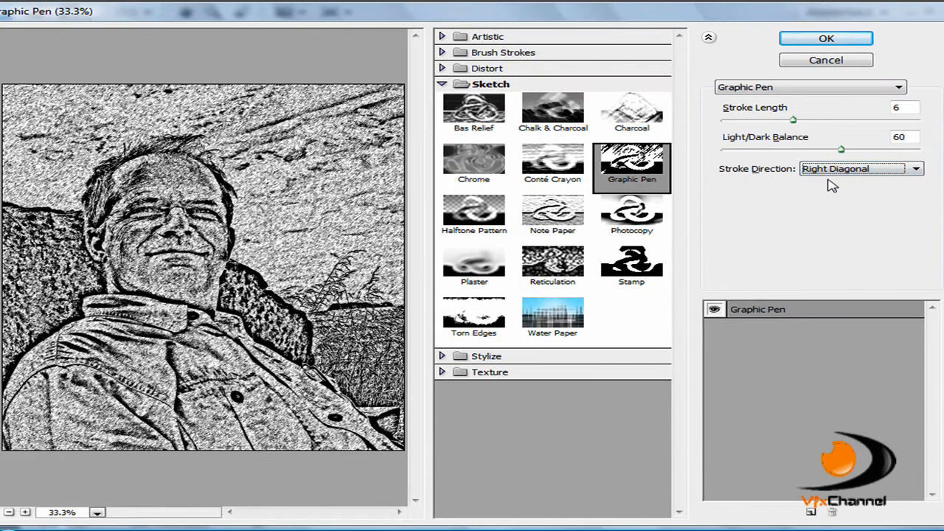
mouse_move(427, 123)
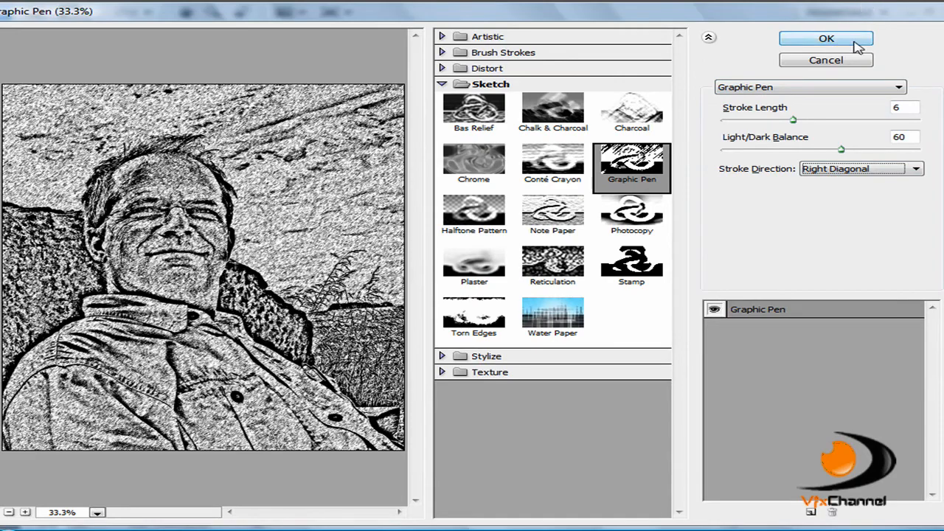
left_click(826, 38)
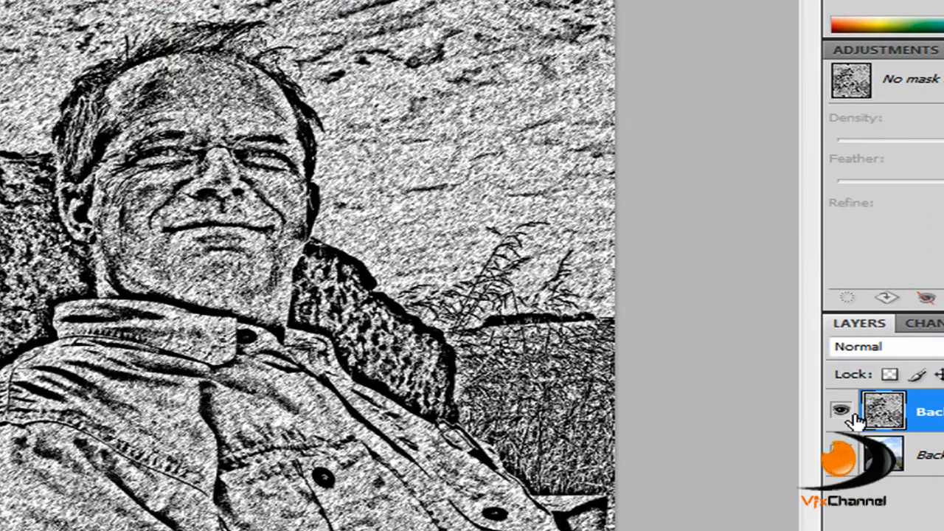
Toggle the Background copy layer's visibility to compare the sketch with the original colour photo
left_click(841, 410)
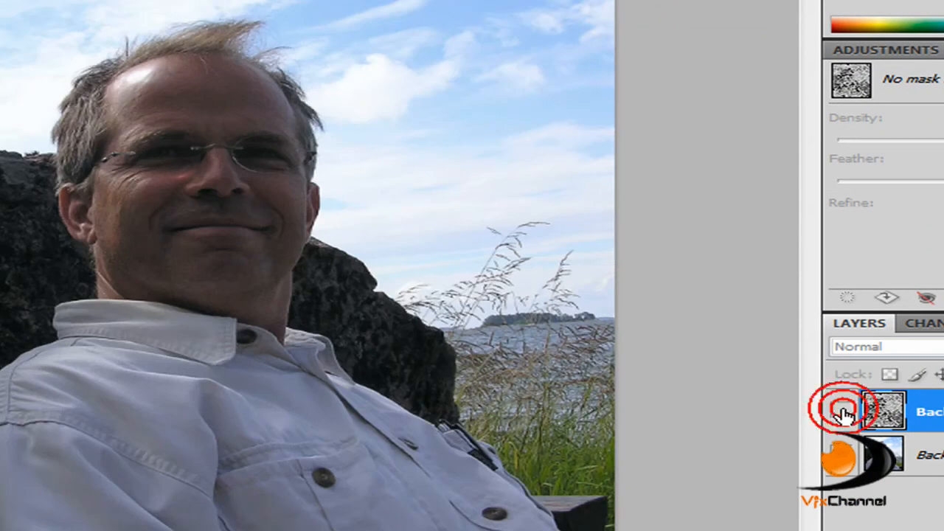
left_click(841, 410)
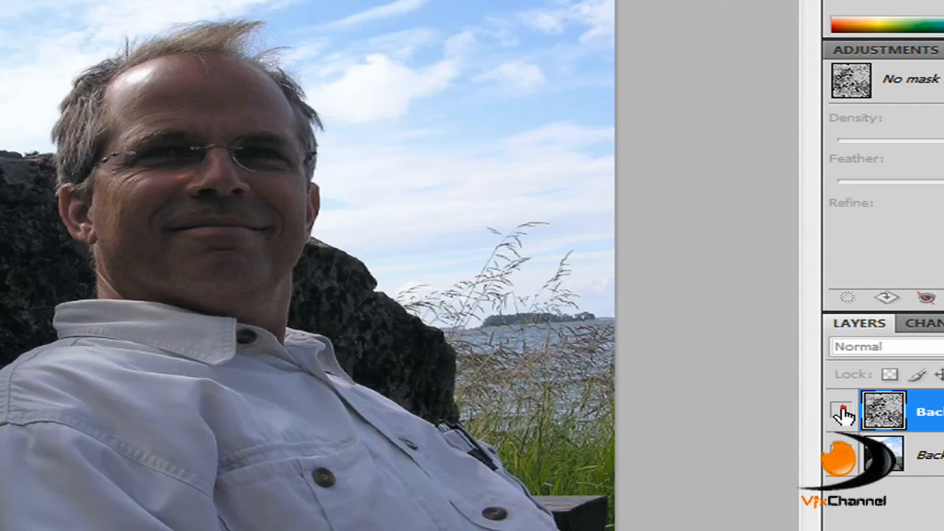